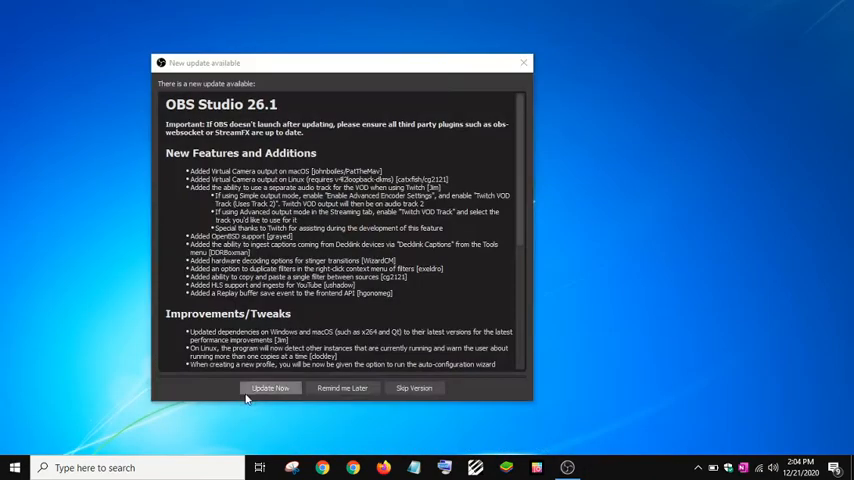
# - Dismiss the OBS update notice and go to the Accounts section of Windows Settings
pyautogui.click(270, 388)
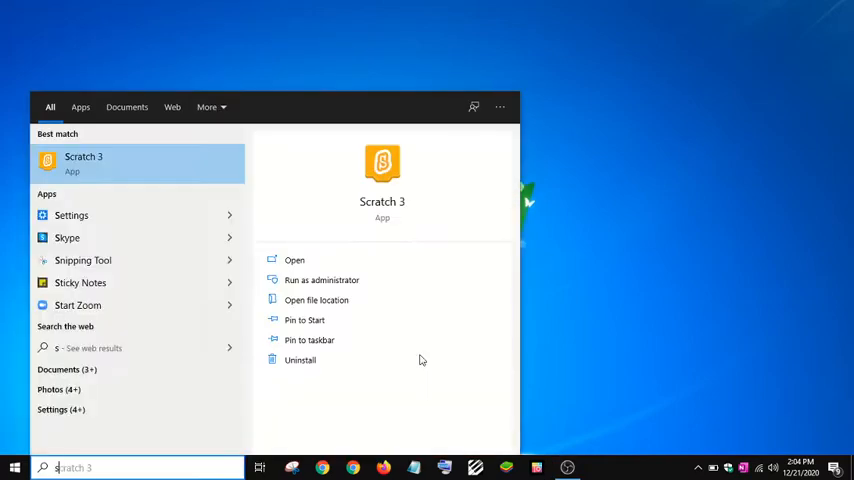
pyautogui.click(72, 216)
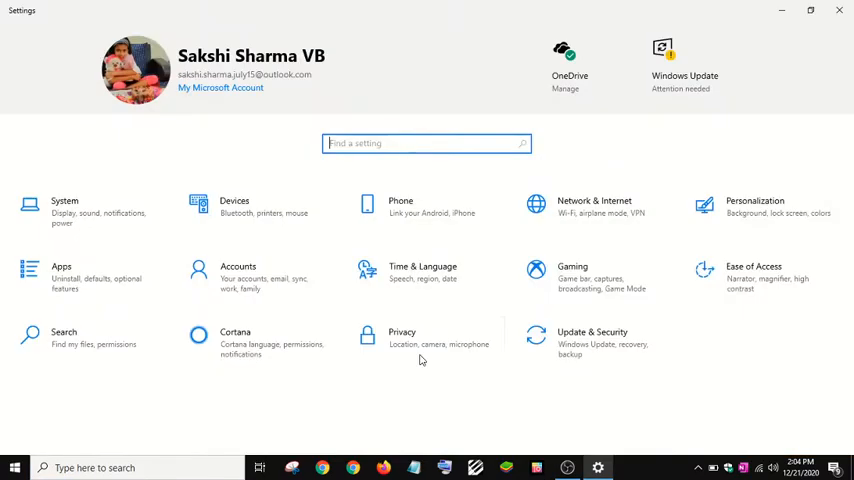
pyautogui.click(238, 270)
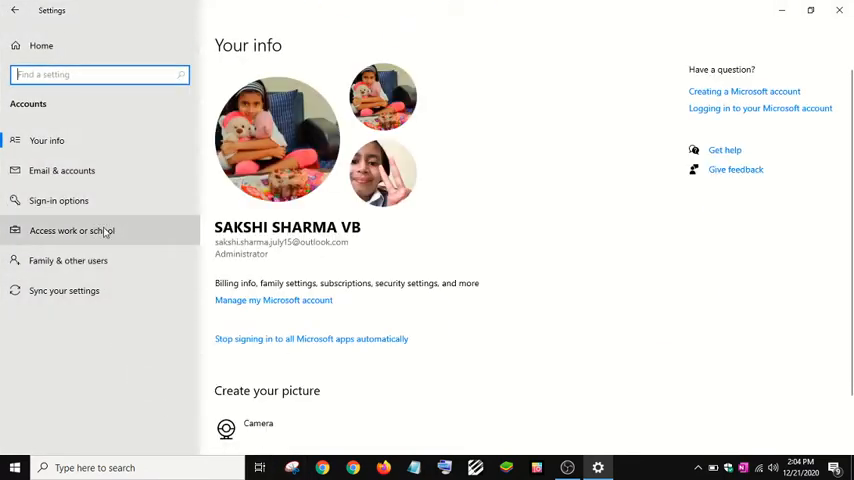
# - Show the Family & other users page and its list of other users
pyautogui.click(68, 260)
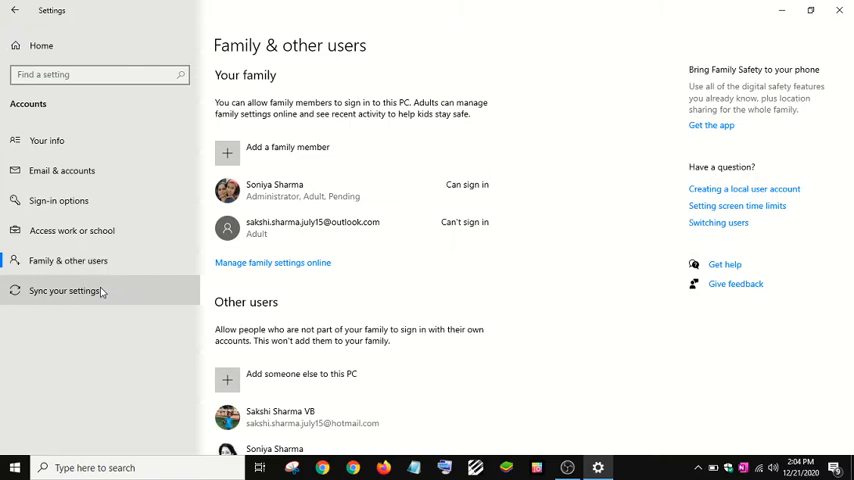
pyautogui.scroll(-3)
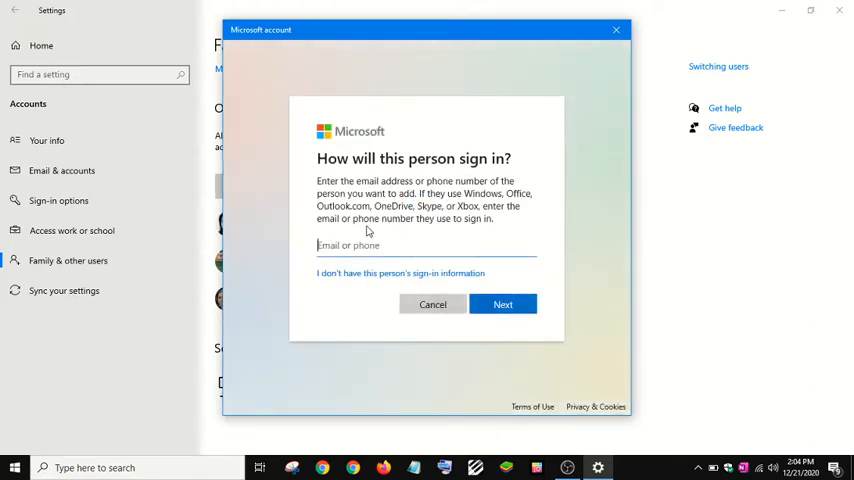
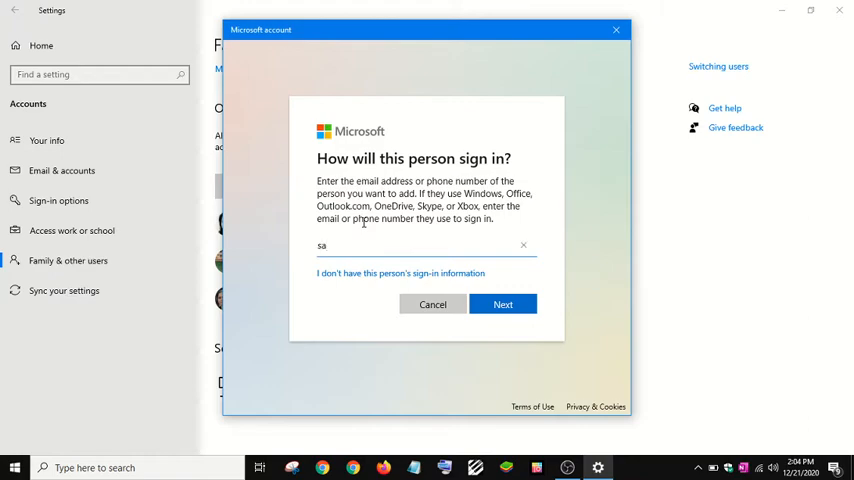
pyautogui.moveTo(616, 28)
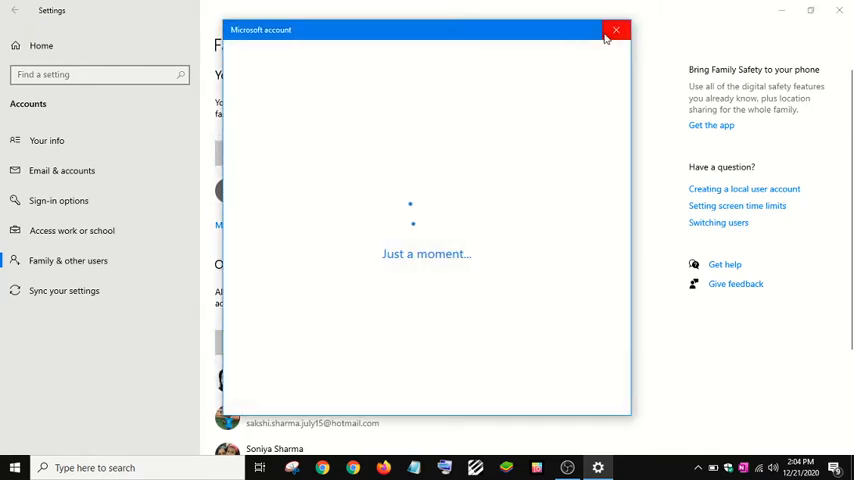
pyautogui.click(616, 30)
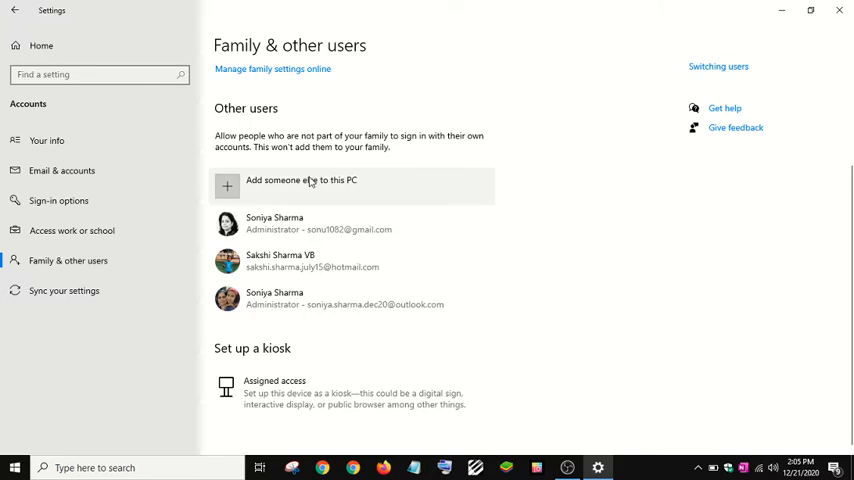
pyautogui.click(300, 180)
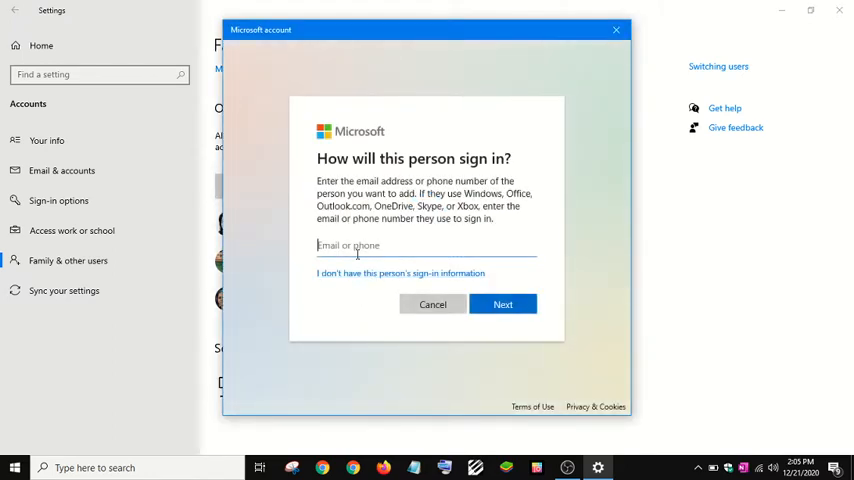
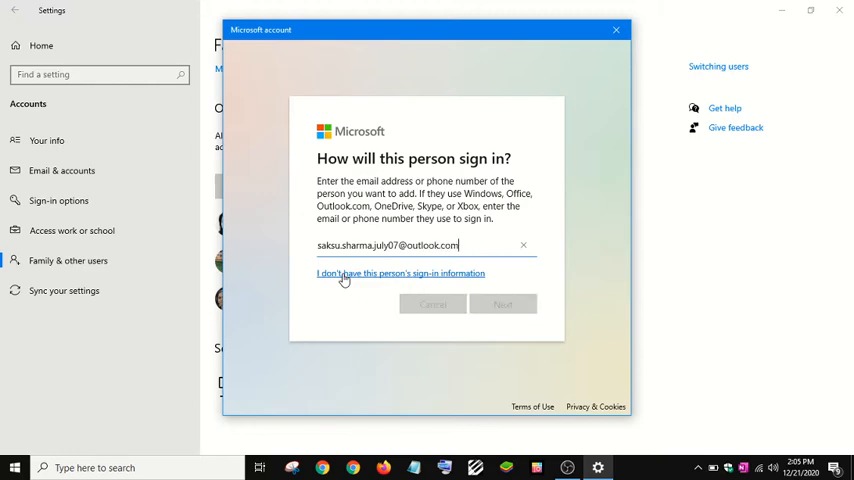
# - Enter the new person's correct outlook.com address and submit it for the Good to go confirmation
pyautogui.click(504, 304)
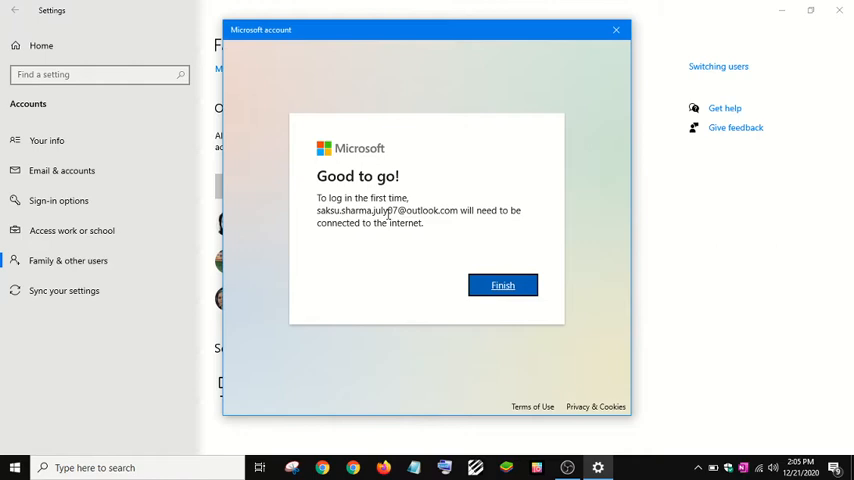
pyautogui.moveTo(348, 250)
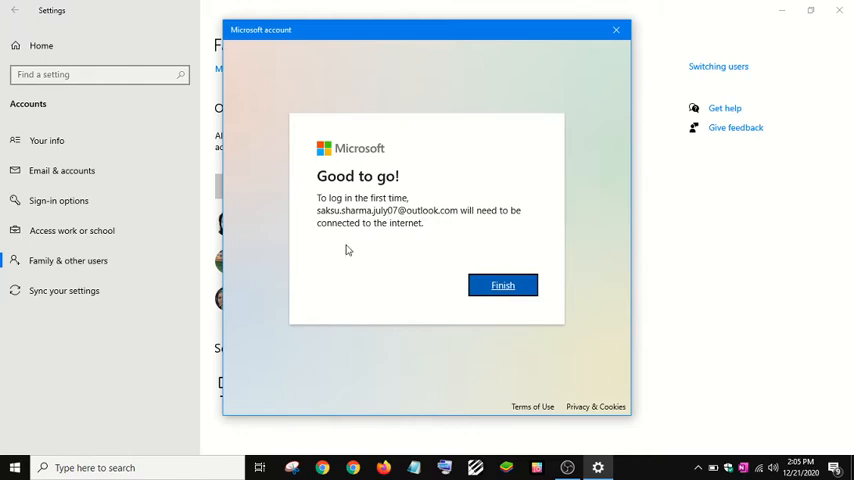
# - Finish the Good to go screen so the new Outlook user appears under Other users
pyautogui.click(502, 284)
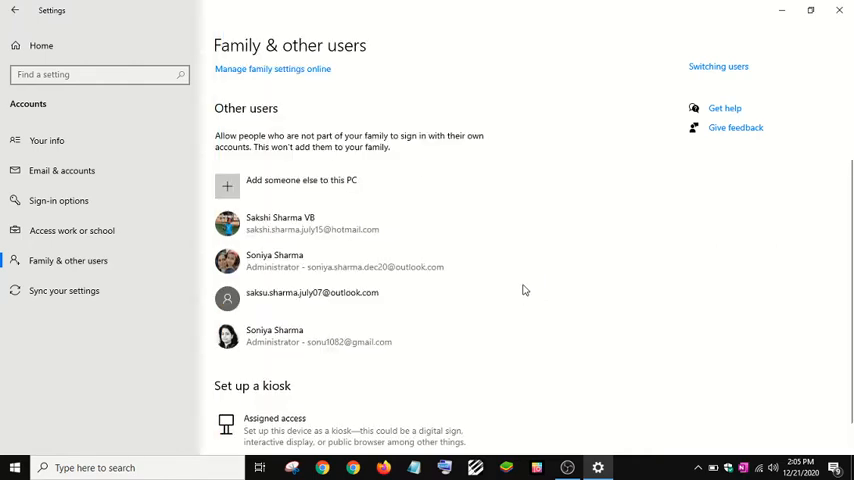
pyautogui.moveTo(238, 368)
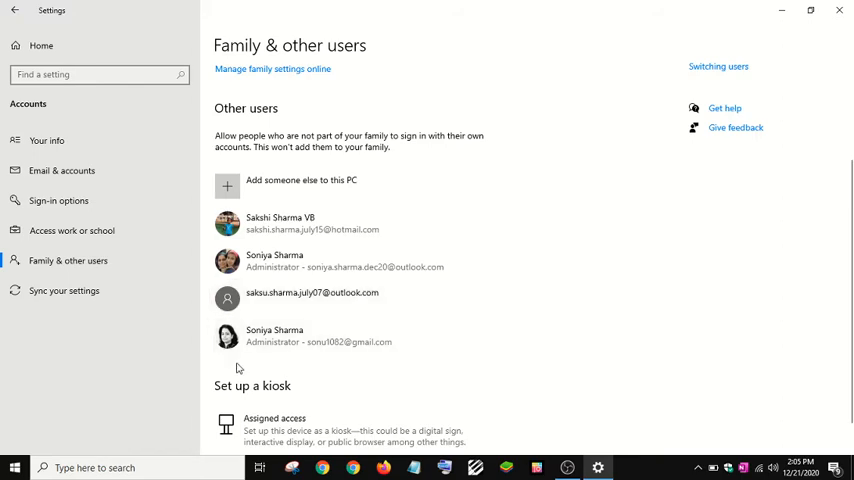
pyautogui.moveTo(508, 376)
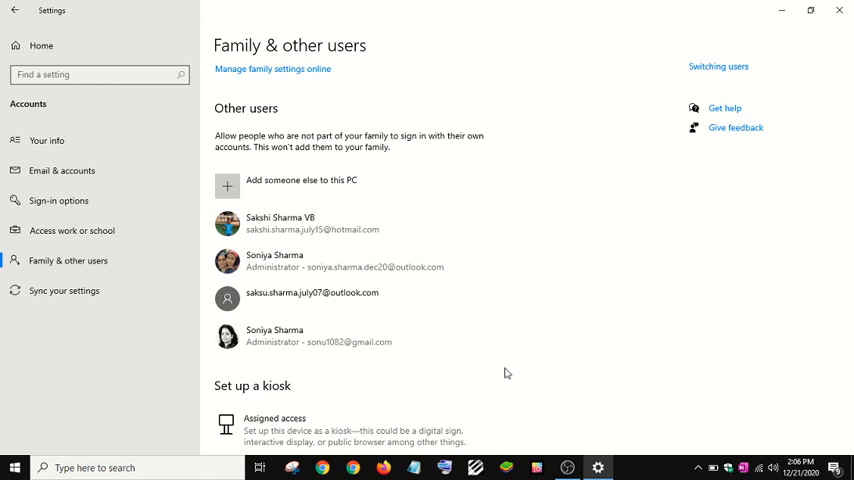
pyautogui.moveTo(568, 468)
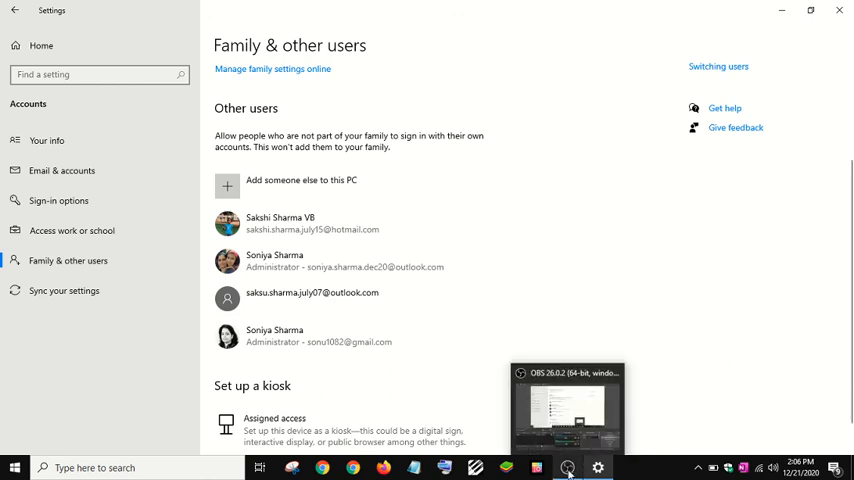
pyautogui.moveTo(568, 468)
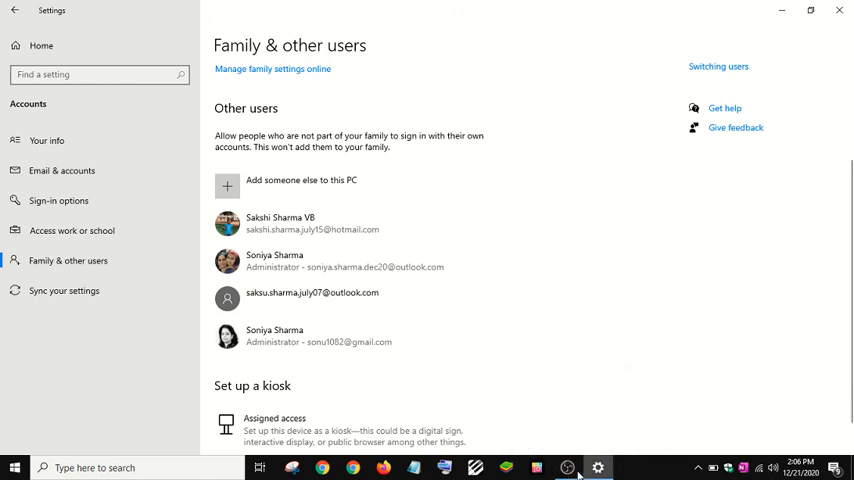
pyautogui.moveTo(568, 468)
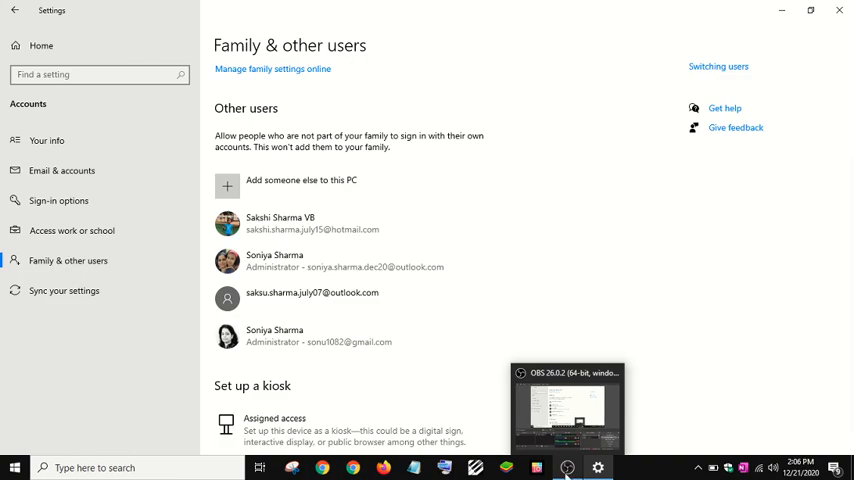
# - Bring the OBS Studio window to the front over the Settings page
pyautogui.click(568, 408)
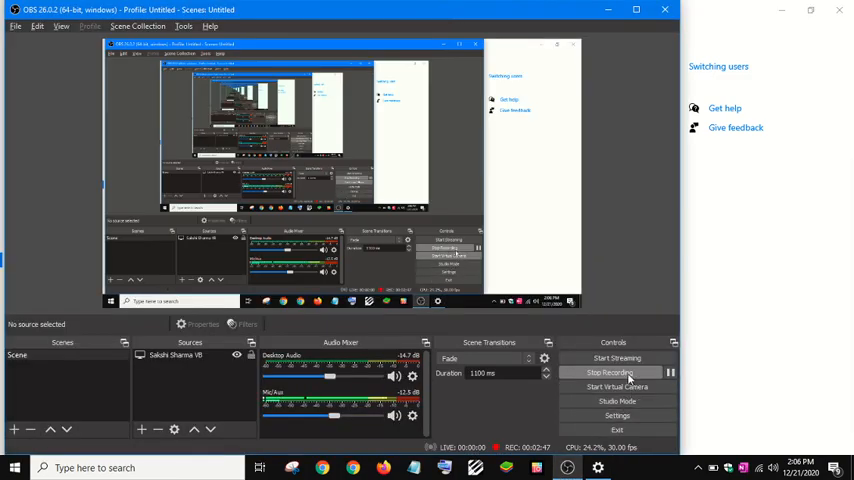